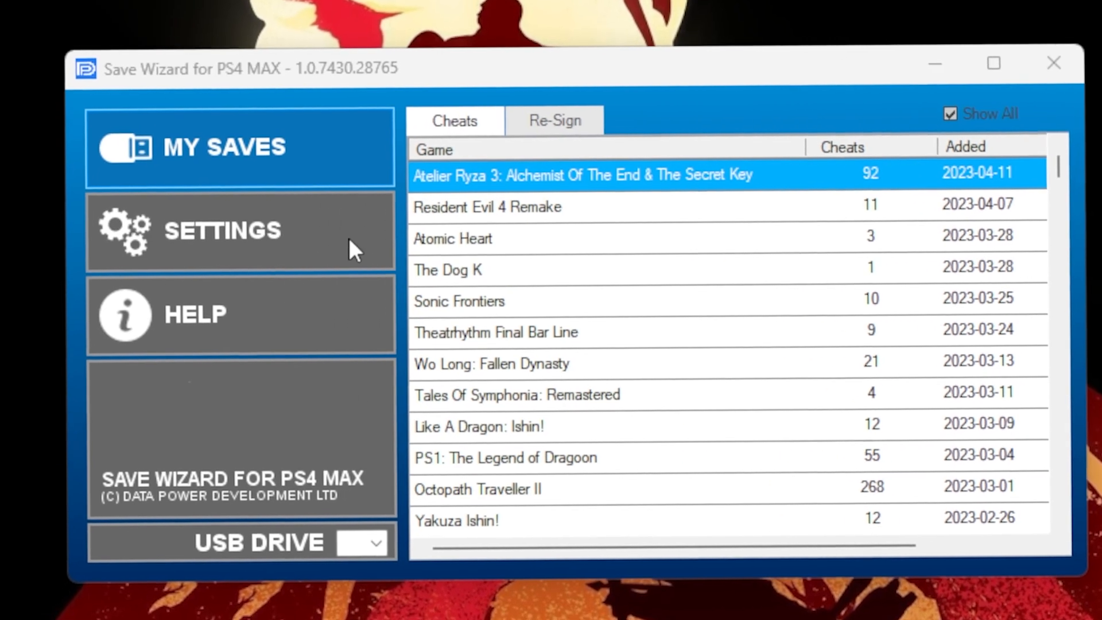
Open the Settings page from the left sidebar of the cheats list
{"action": "left_click", "coordinate": [235, 231]}
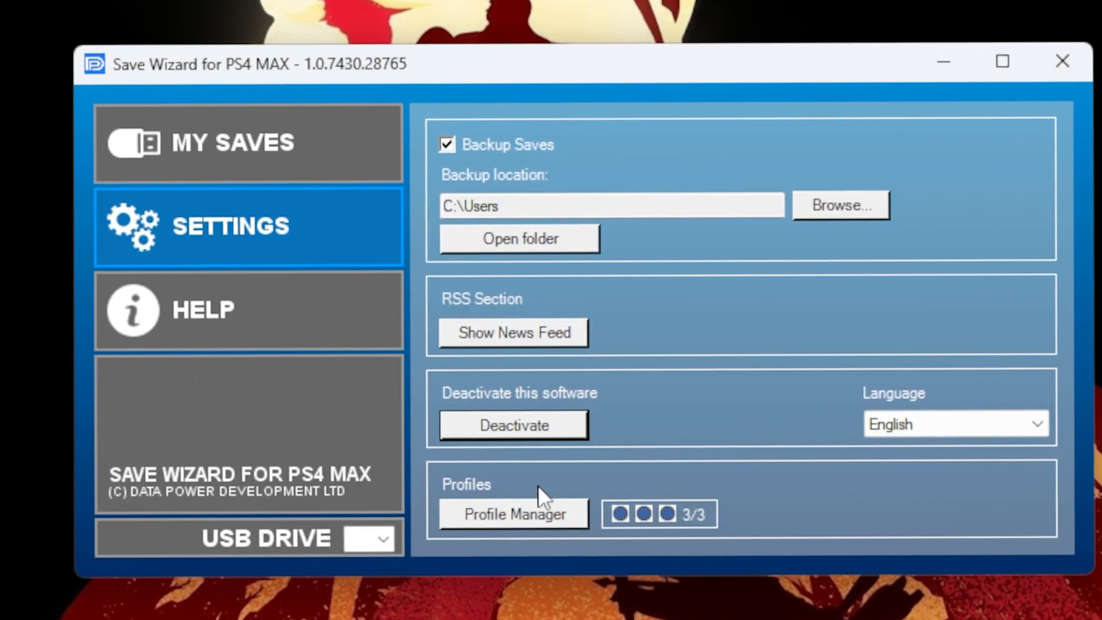
Deactivate the software and acknowledge the deactivation message, bringing up the activation prompt
{"action": "left_click", "coordinate": [511, 424]}
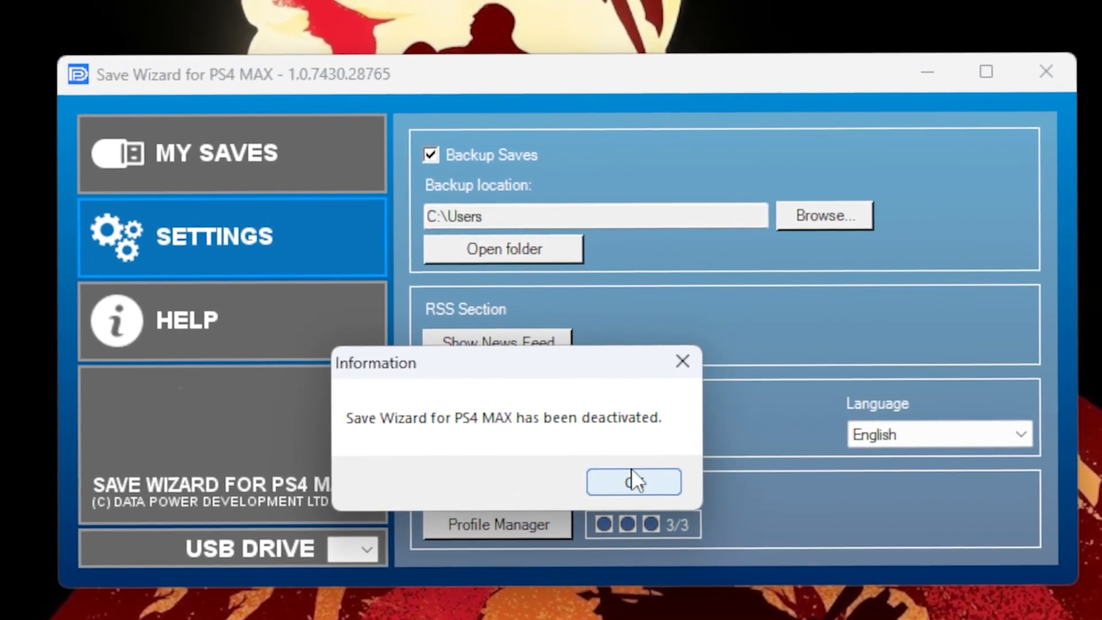
{"action": "left_click", "coordinate": [631, 482]}
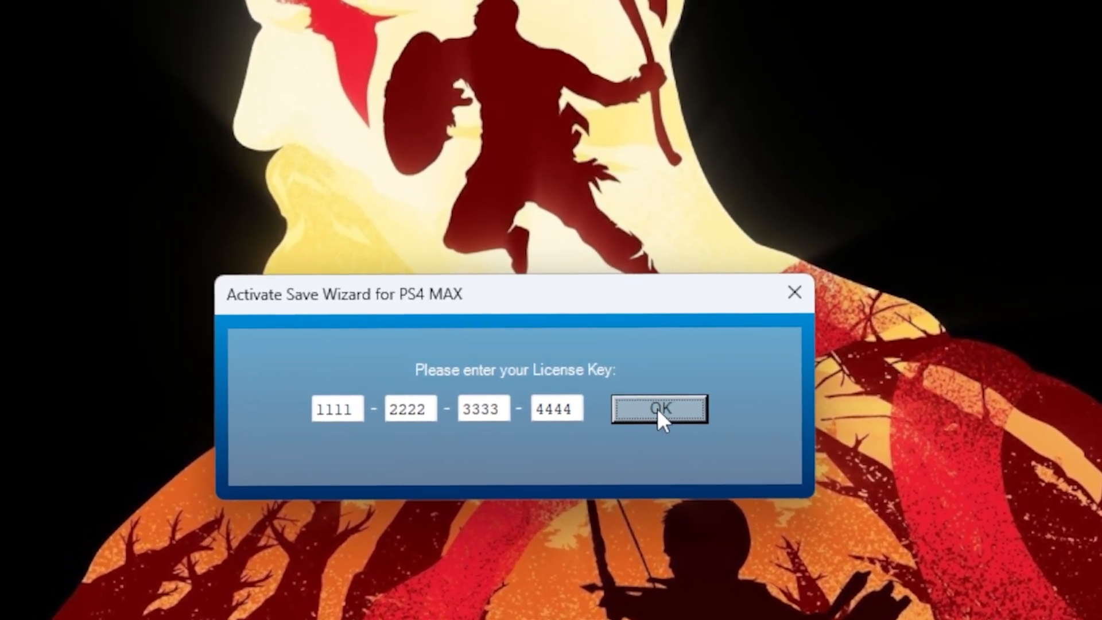
{"action": "left_click", "coordinate": [657, 409]}
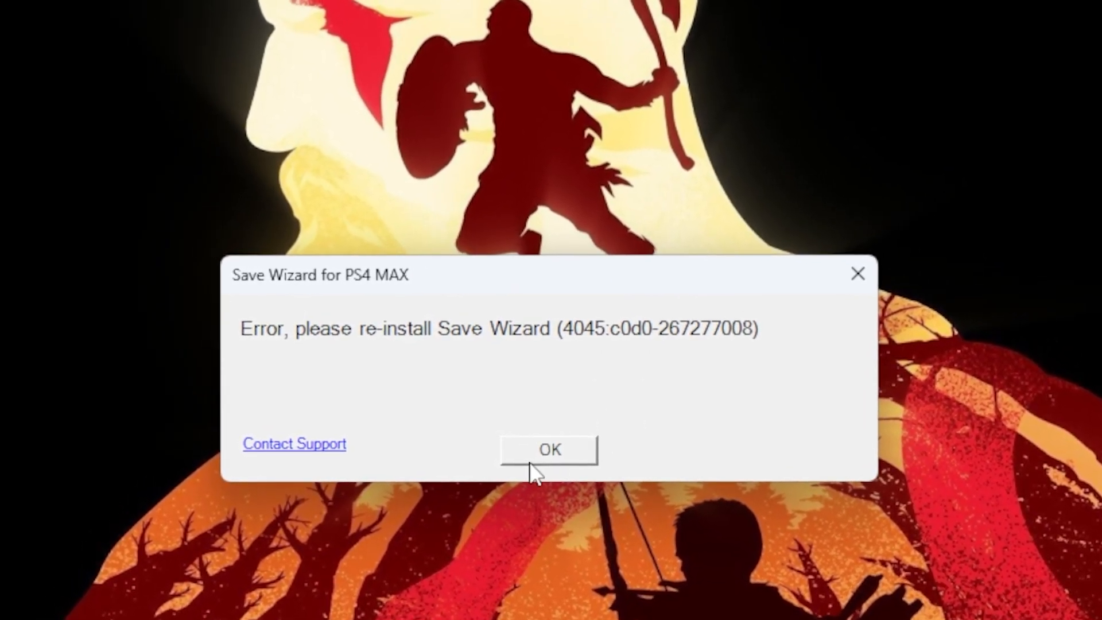
{"action": "left_click", "coordinate": [548, 449]}
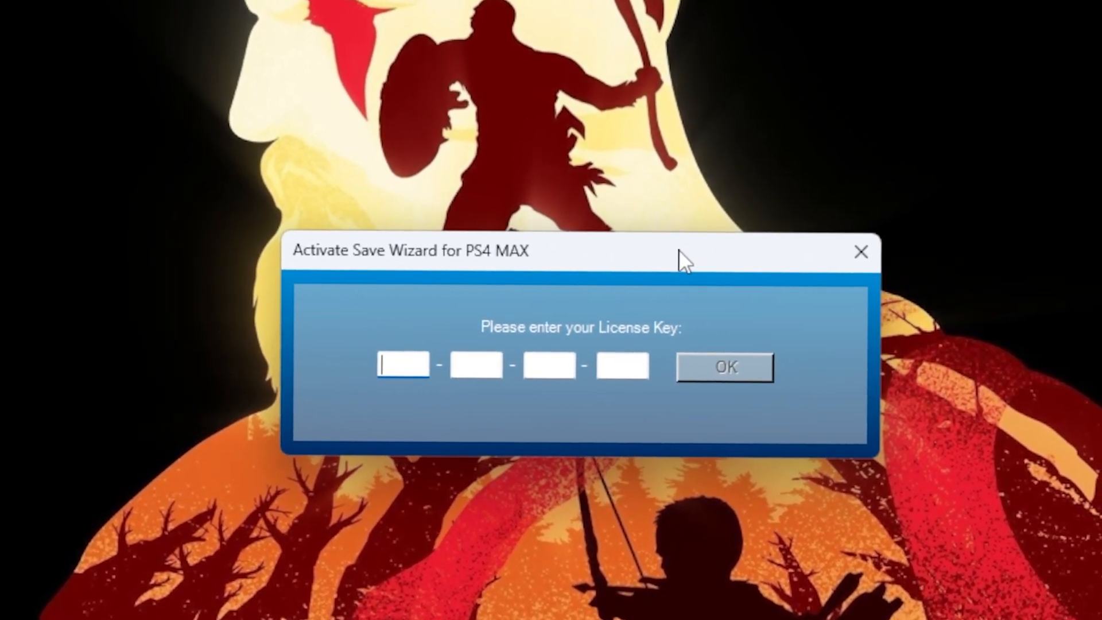
{"action": "left_click", "coordinate": [724, 367]}
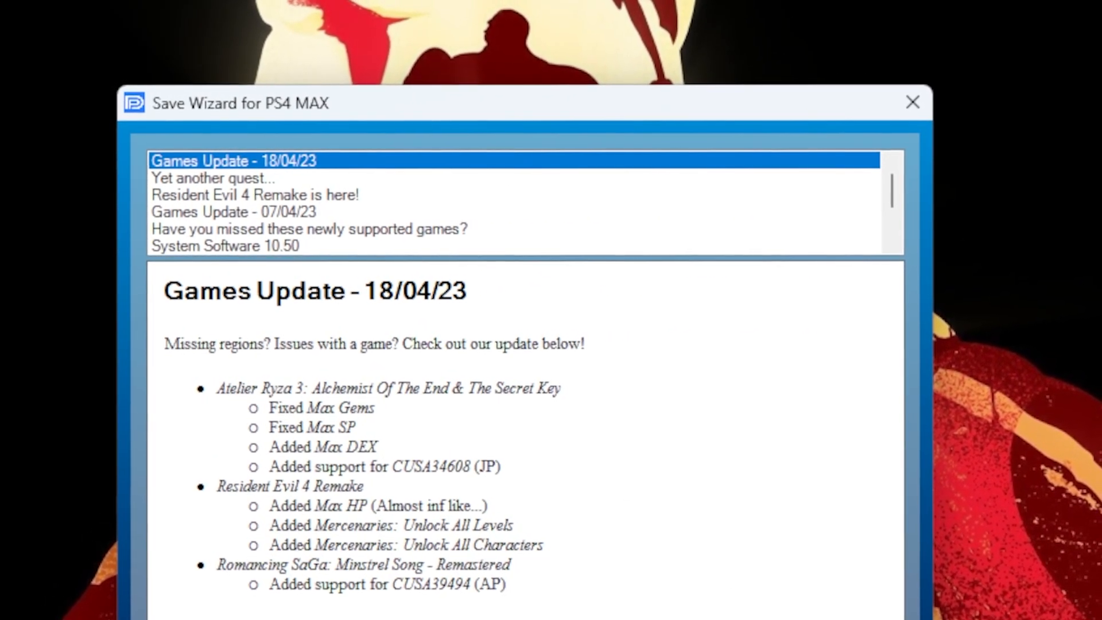